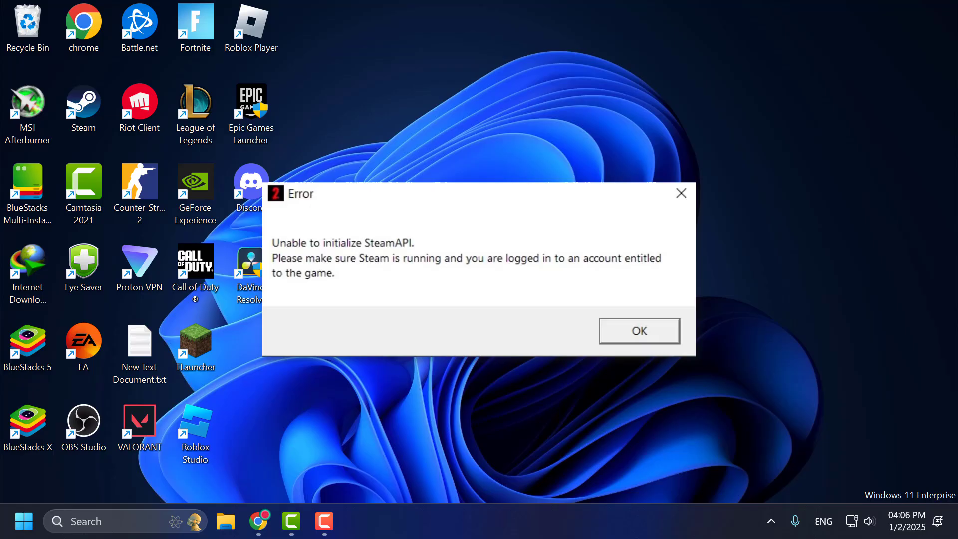
Dismiss the 'Unable to initialize SteamAPI' error with OK.
{"action": "left_click", "coordinate": [638, 331]}
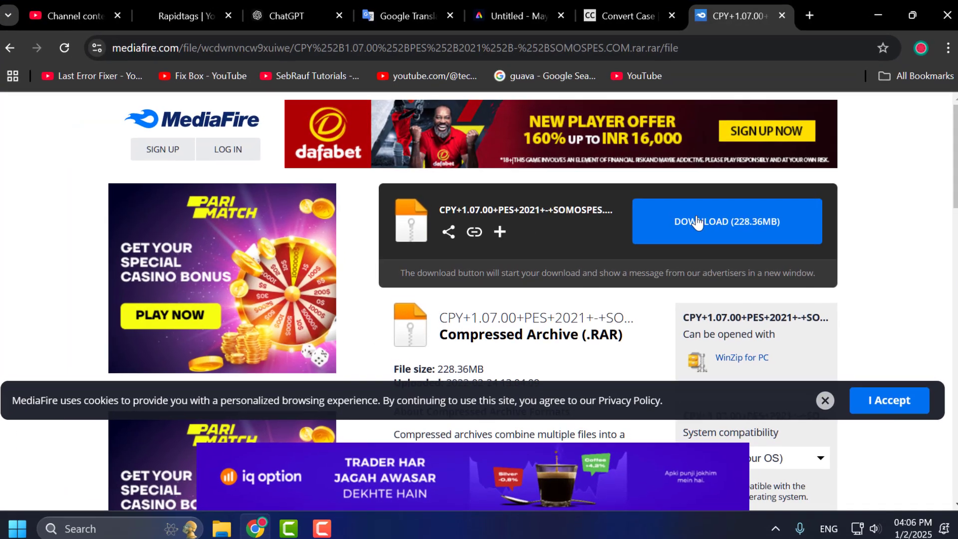
Download the 228 MB PES 2021 RAR from MediaFire and show it in the Downloads folder.
{"action": "left_click", "coordinate": [726, 220]}
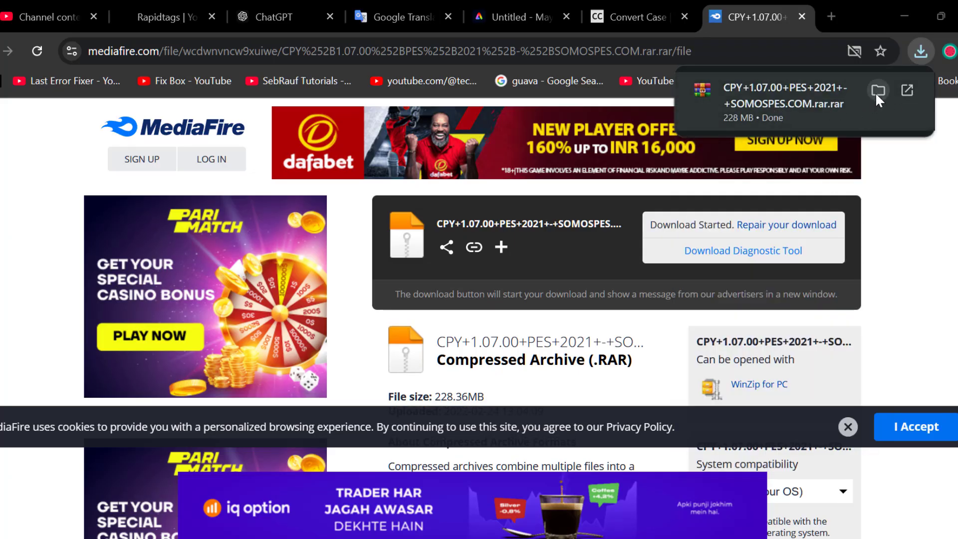
{"action": "left_click", "coordinate": [878, 91]}
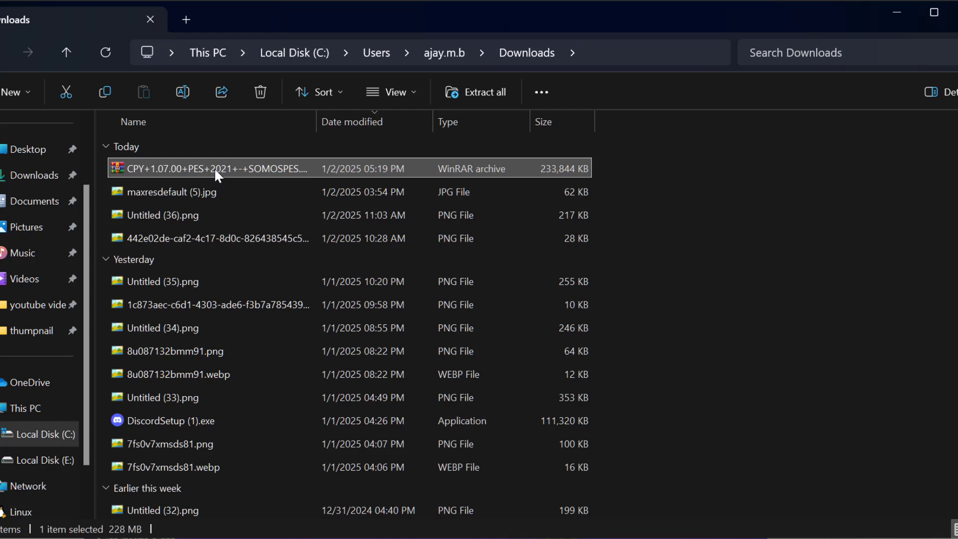
{"action": "mouse_move", "coordinate": [457, 263]}
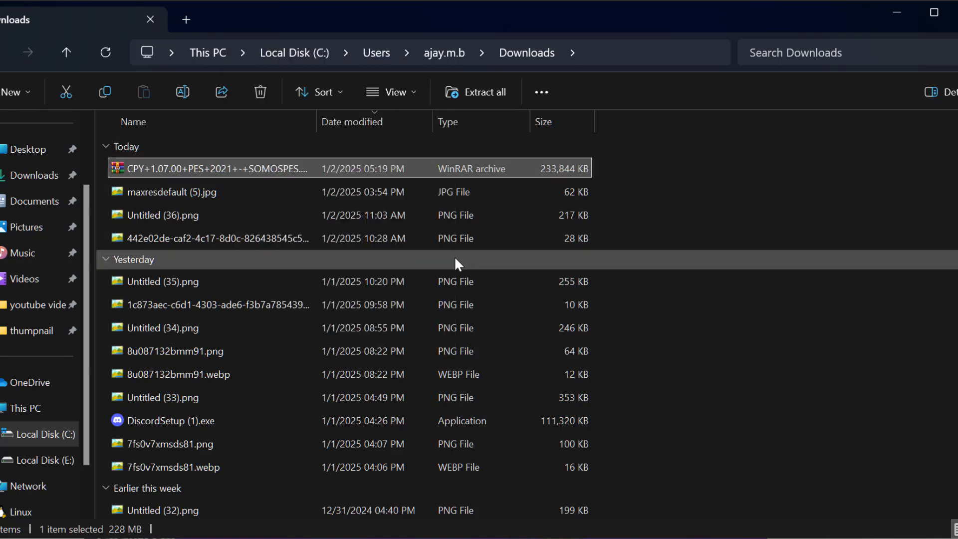
Extract the PES 2021 RAR into the suggested subfolder inside Downloads.
{"action": "left_click", "coordinate": [485, 91]}
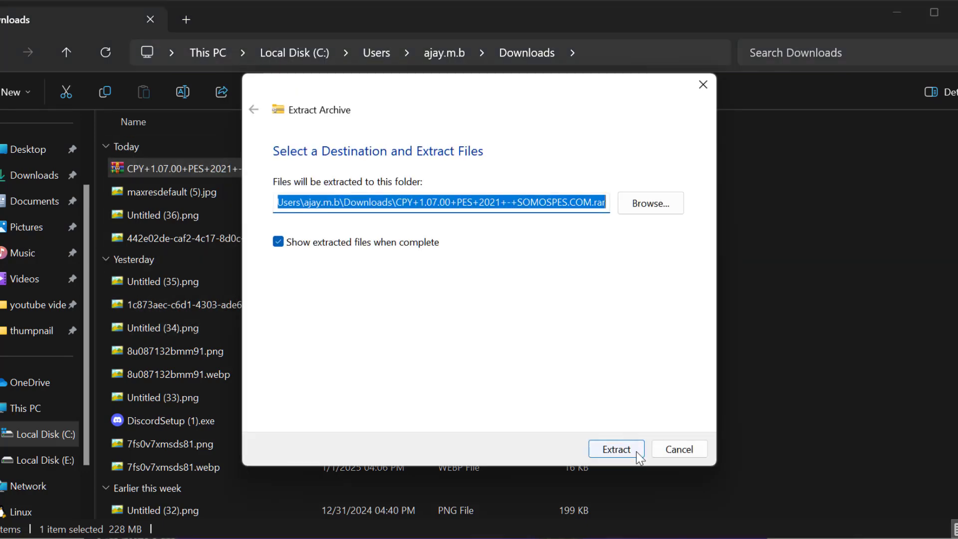
{"action": "left_click", "coordinate": [616, 449]}
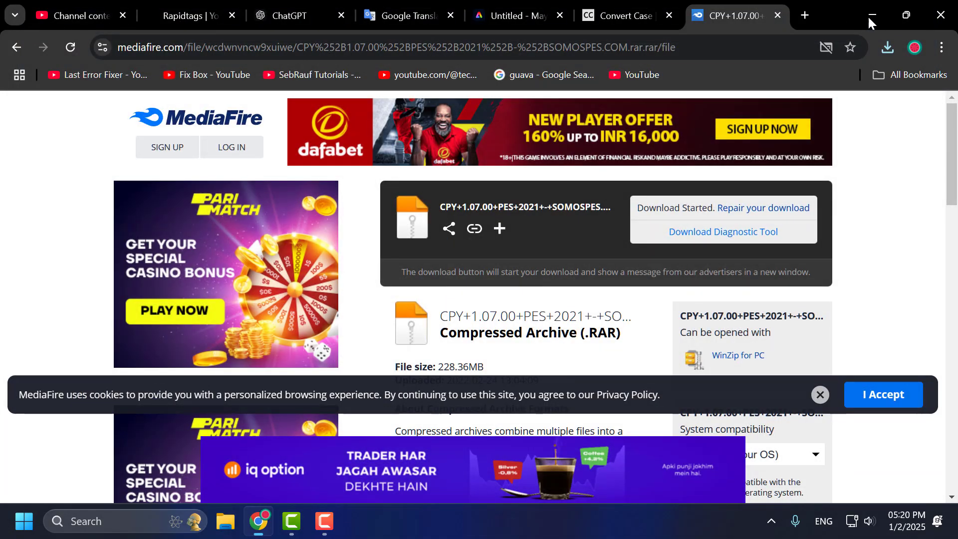
Minimise Chrome and open the DaVinci Resolve shortcut's file location from the desktop.
{"action": "left_click", "coordinate": [870, 15]}
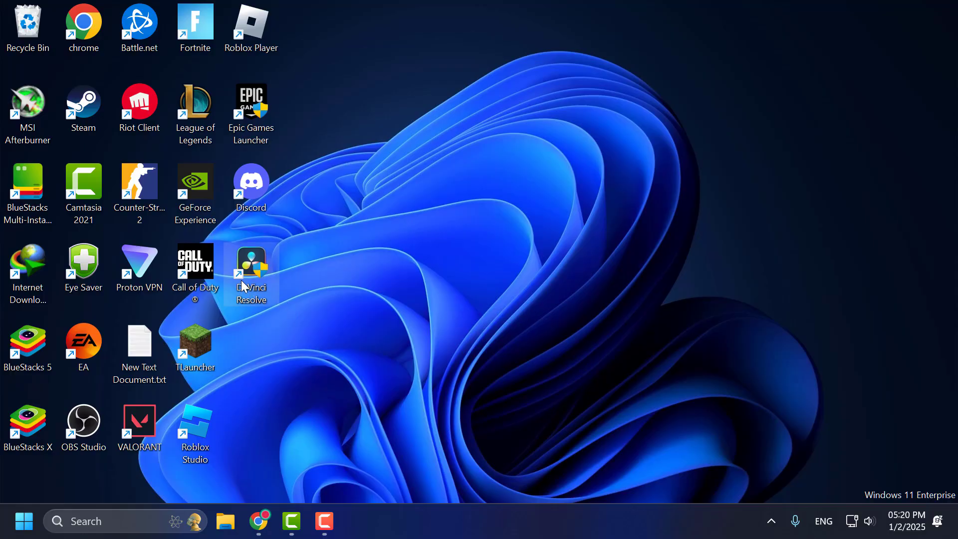
{"action": "right_click", "coordinate": [251, 273]}
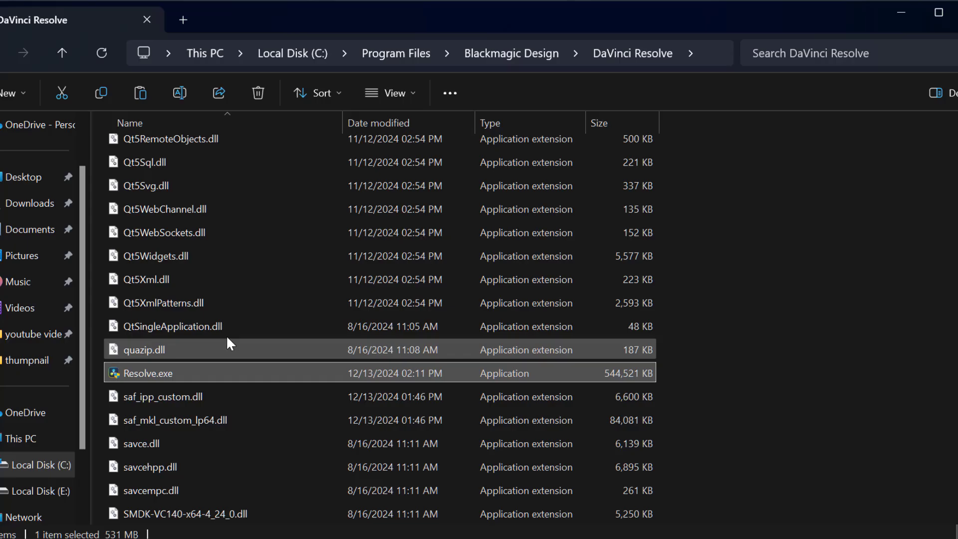
{"action": "scroll", "scroll_direction": "down", "scroll_amount": 3}
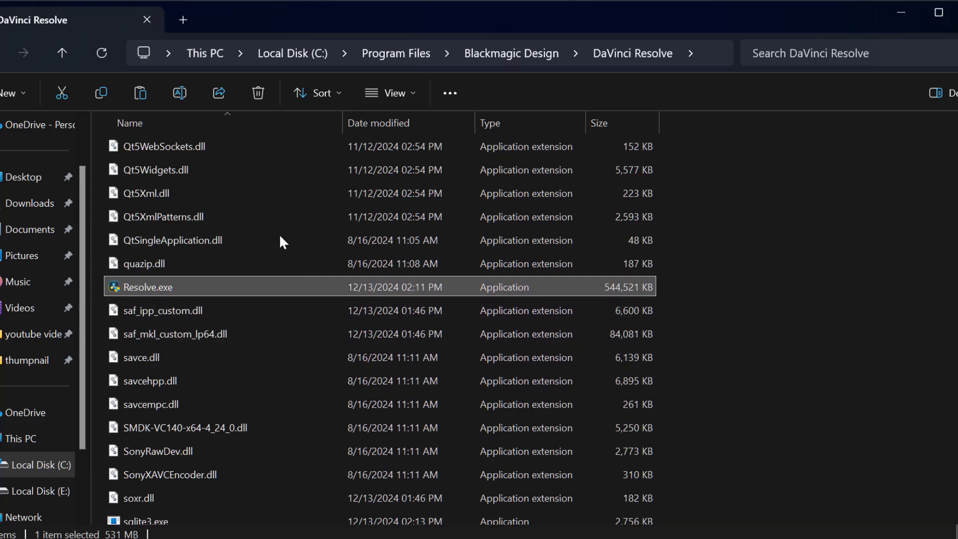
{"action": "left_click", "coordinate": [764, 297]}
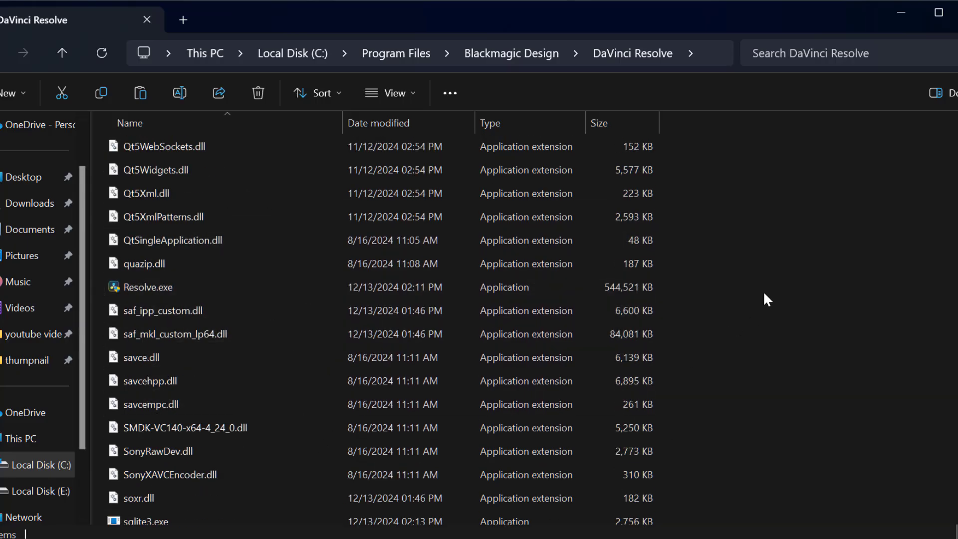
{"action": "right_click", "coordinate": [766, 299]}
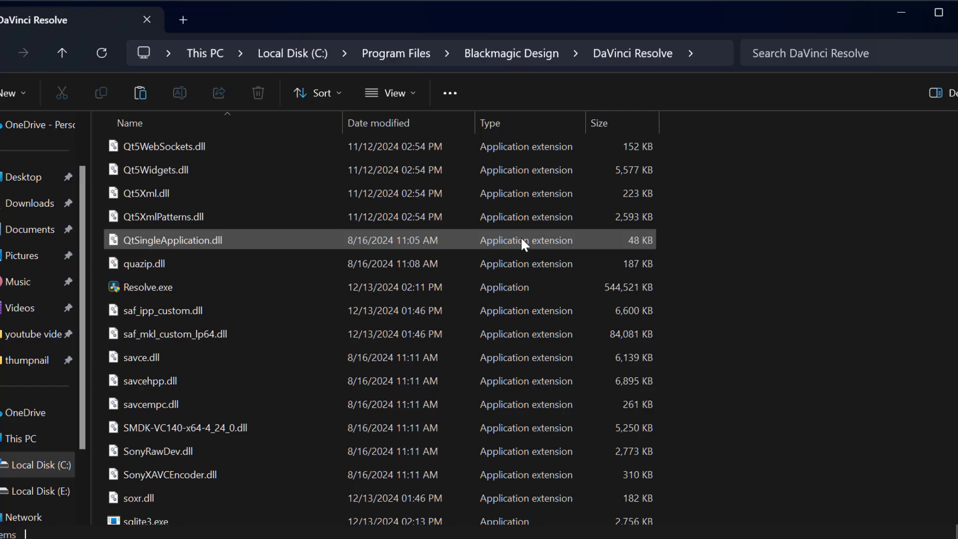
{"action": "mouse_move", "coordinate": [581, 251]}
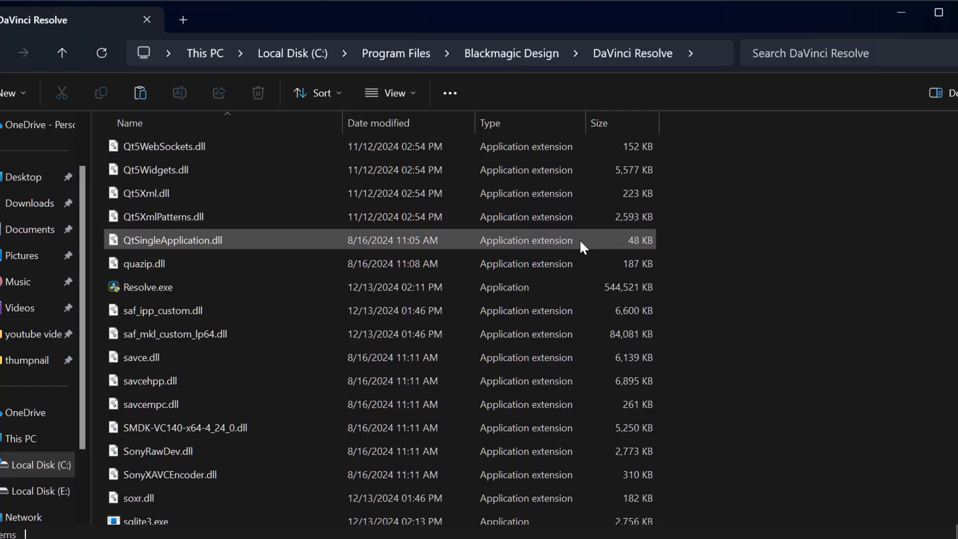
{"action": "mouse_move", "coordinate": [677, 317]}
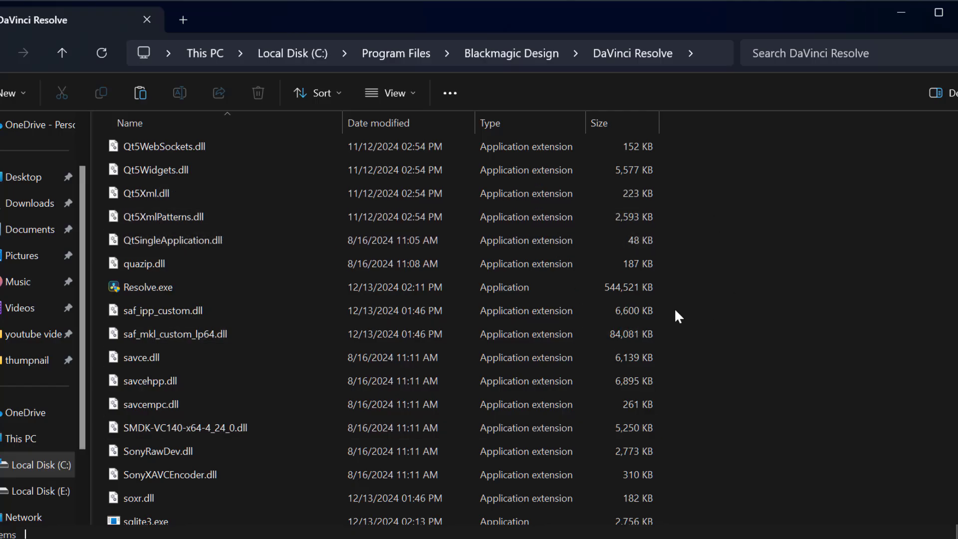